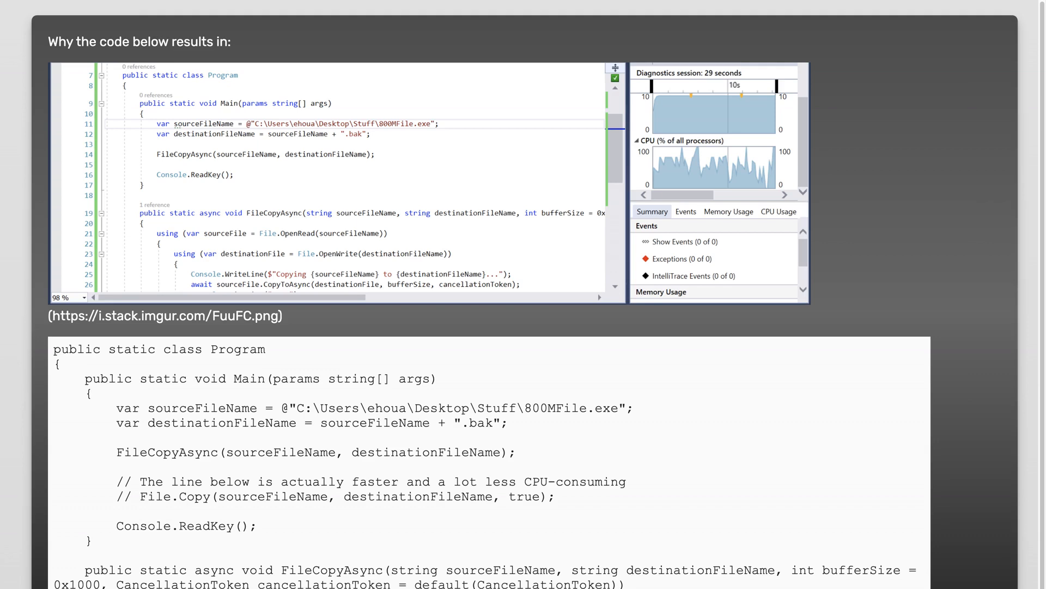
{"action": "scroll", "scroll_direction": "down", "scroll_amount": 3}
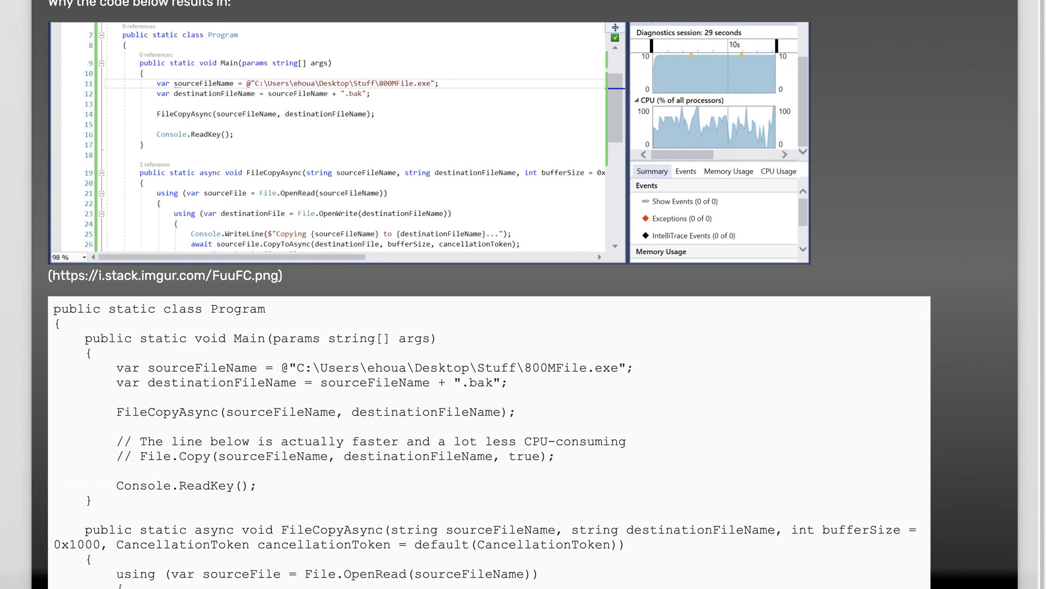
{"action": "scroll", "scroll_direction": "down", "scroll_amount": 3}
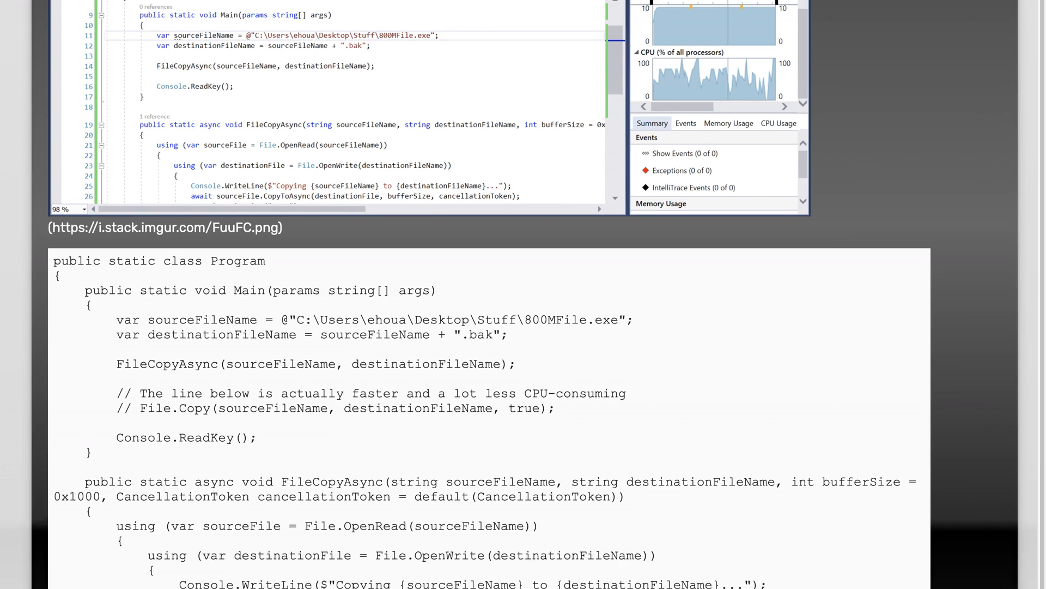
{"action": "scroll", "scroll_direction": "down", "scroll_amount": 3}
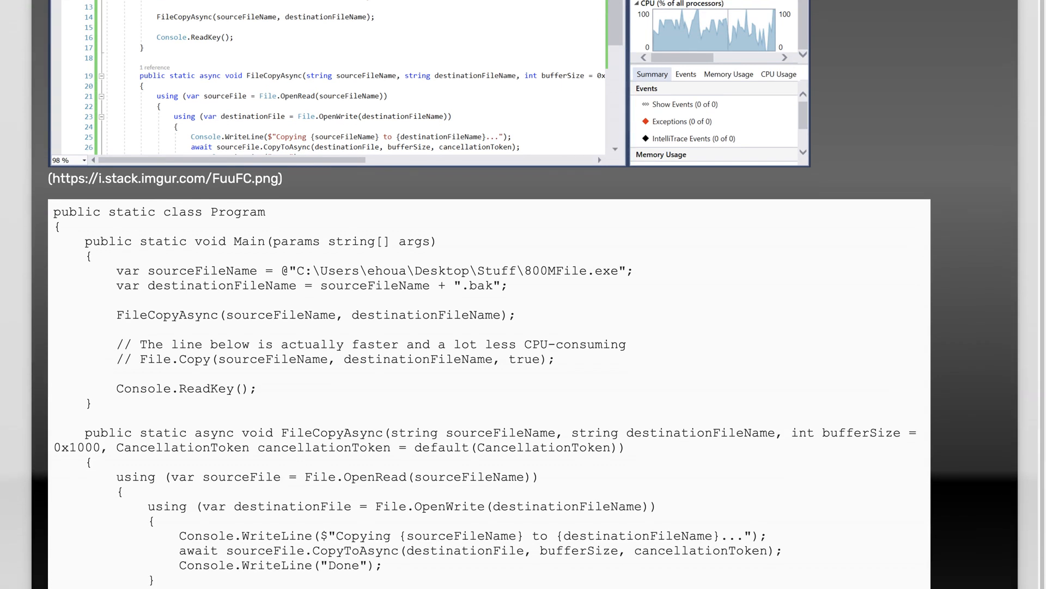
{"action": "scroll", "scroll_direction": "down", "scroll_amount": 3}
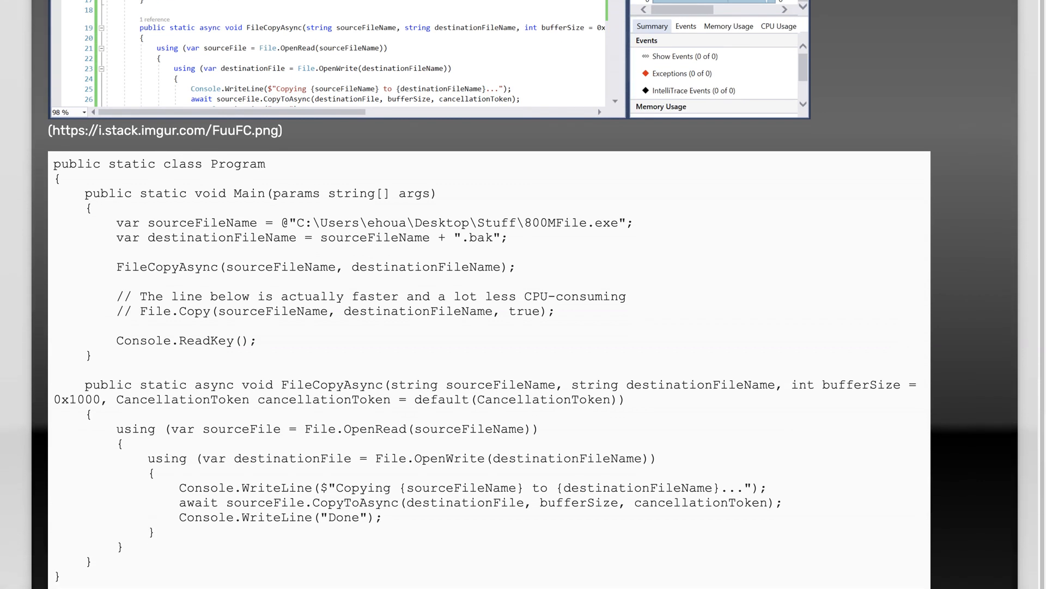
{"action": "scroll", "scroll_direction": "down", "scroll_amount": 3}
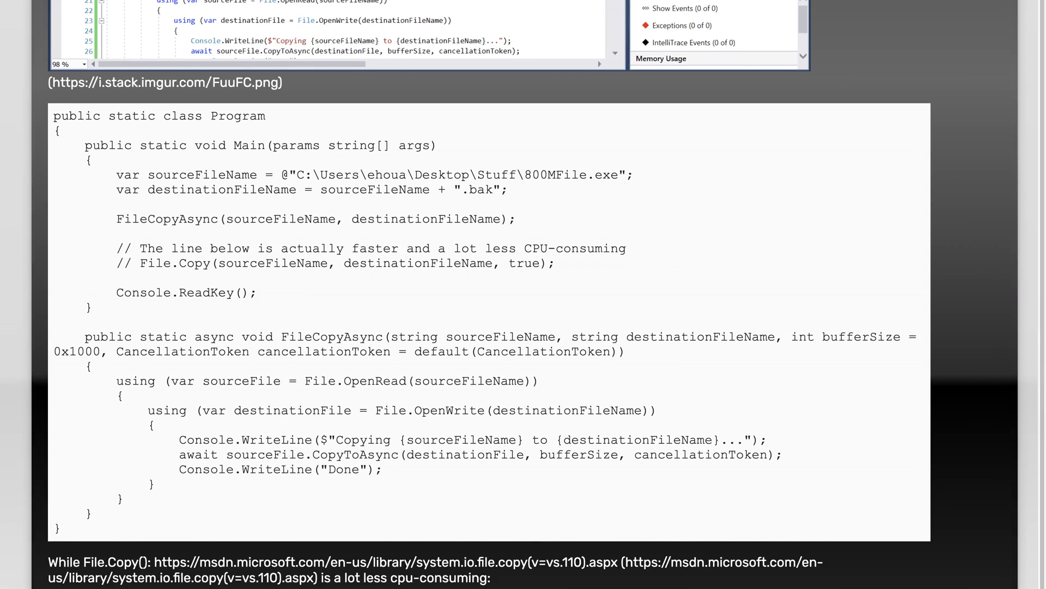
{"action": "scroll", "scroll_direction": "down", "scroll_amount": 3}
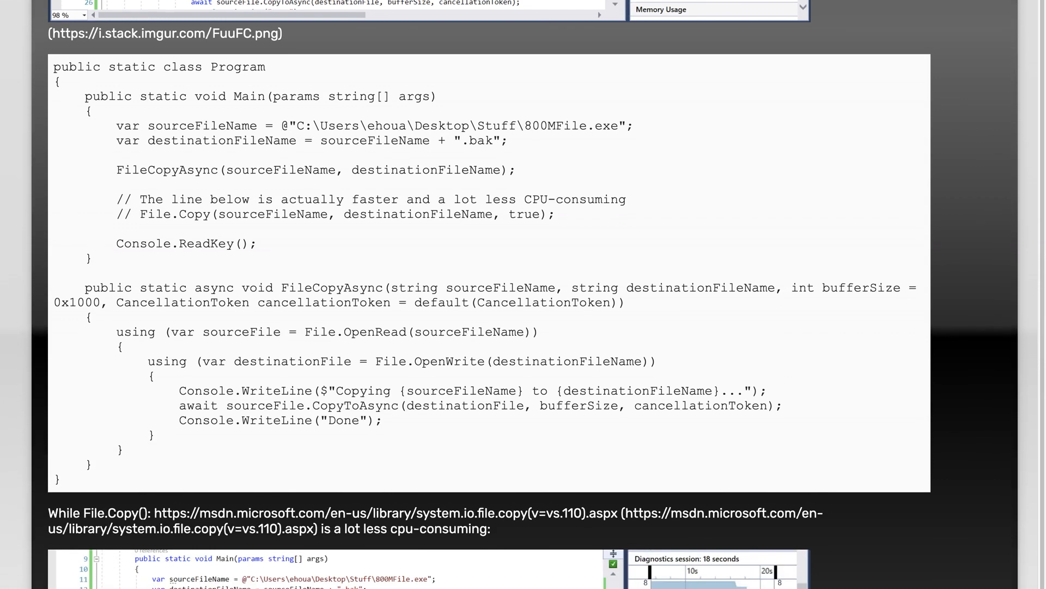
{"action": "scroll", "scroll_direction": "down", "scroll_amount": 3}
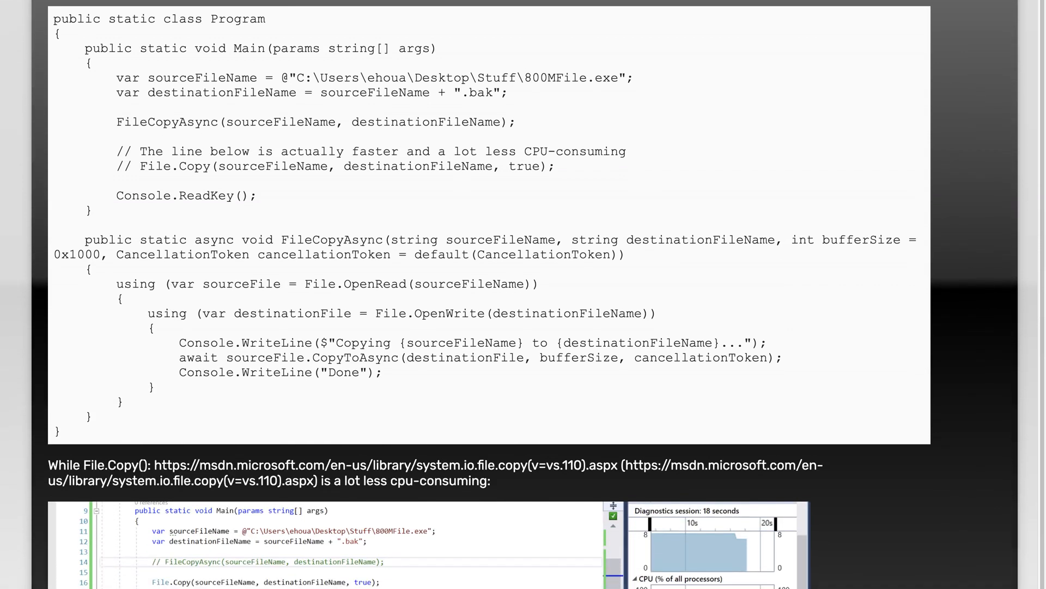
{"action": "scroll", "scroll_direction": "down", "scroll_amount": 3}
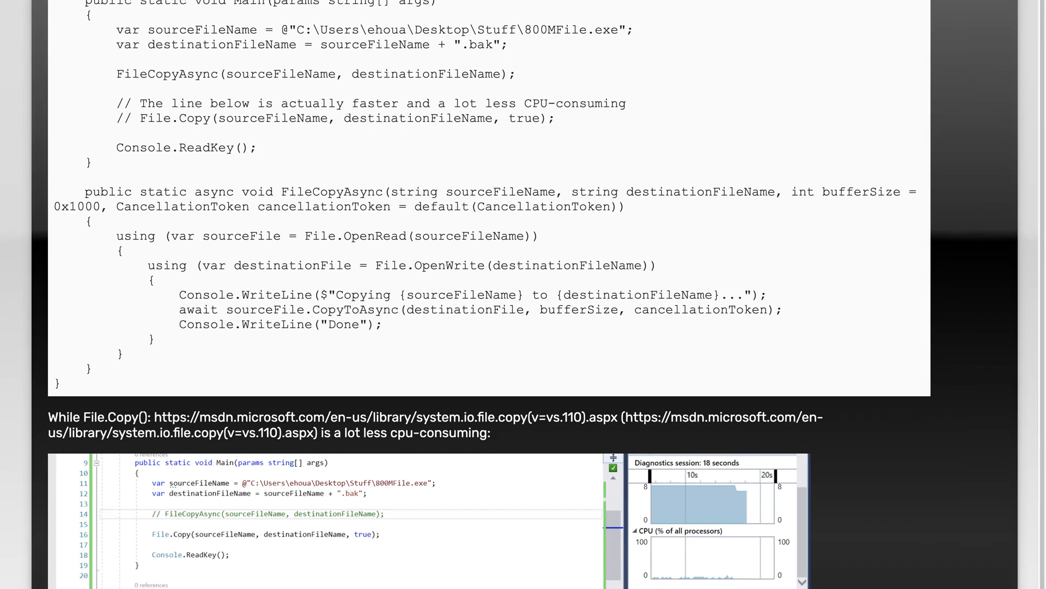
{"action": "scroll", "scroll_direction": "down", "scroll_amount": 3}
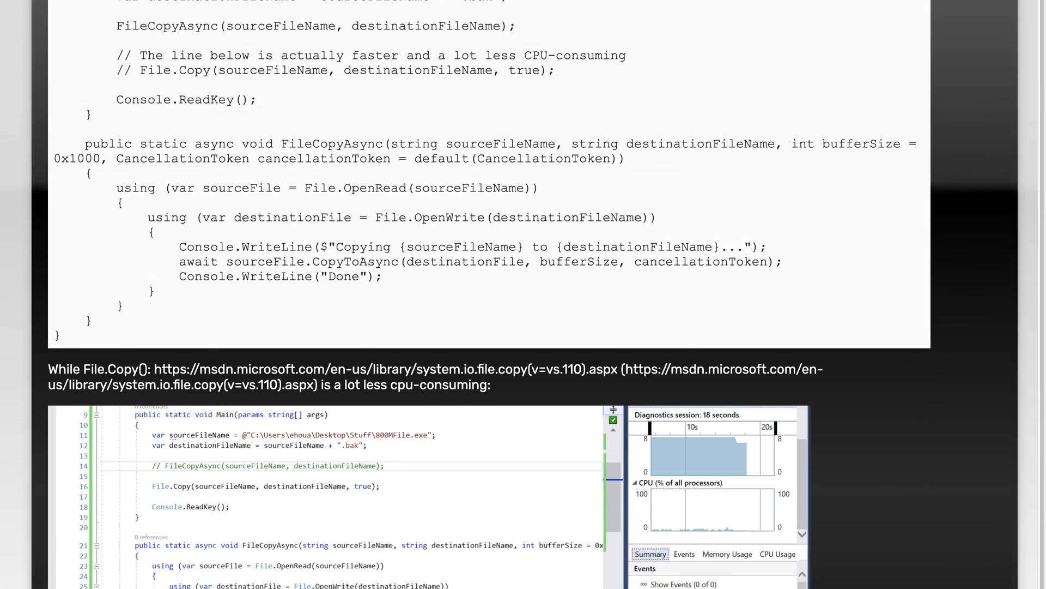
{"action": "scroll", "scroll_direction": "down", "scroll_amount": 3}
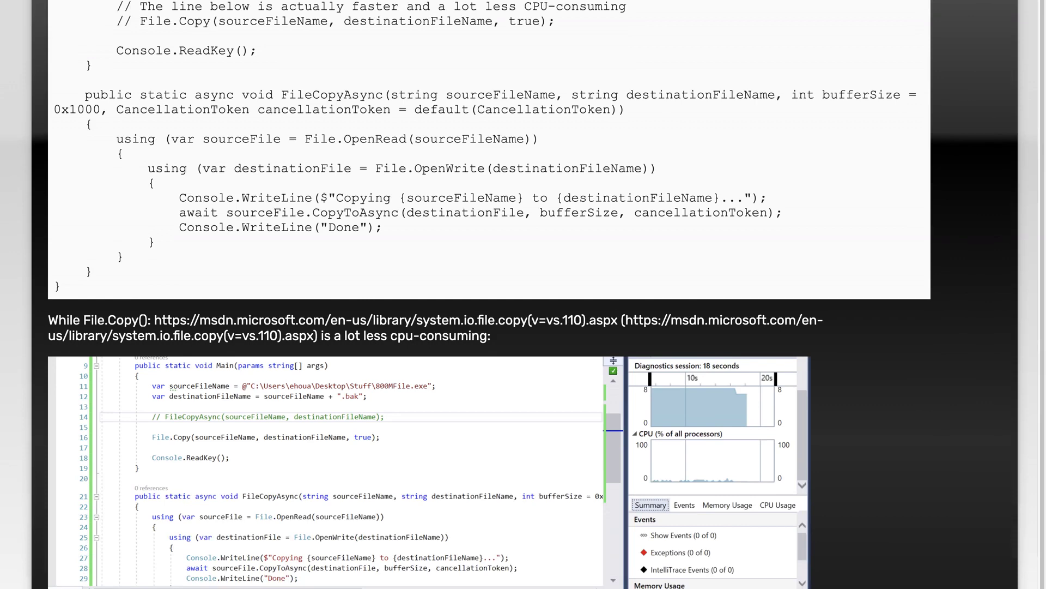
{"action": "scroll", "scroll_direction": "down", "scroll_amount": 3}
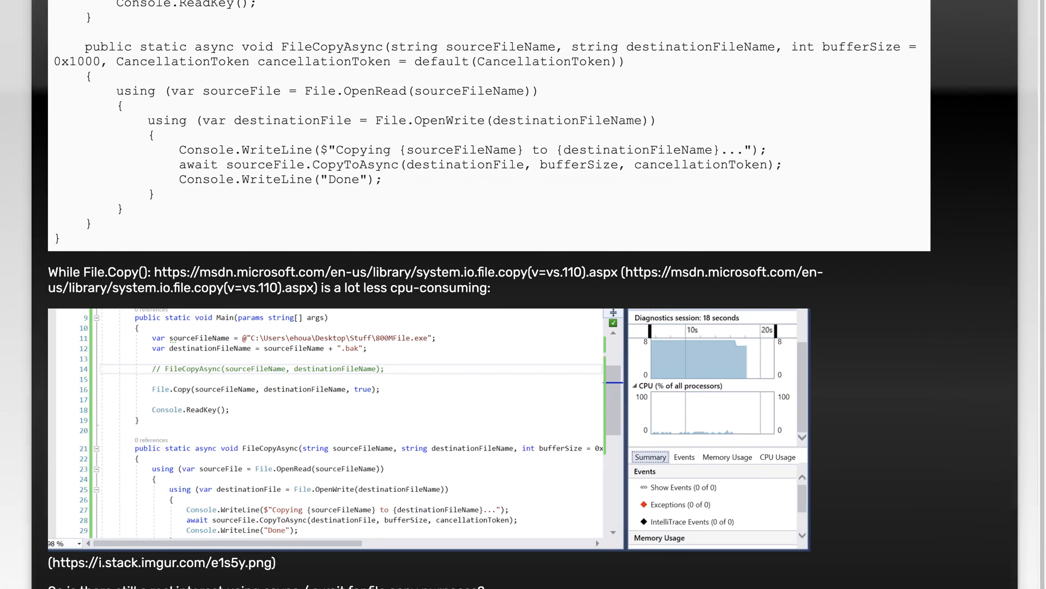
{"action": "scroll", "scroll_direction": "down", "scroll_amount": 3}
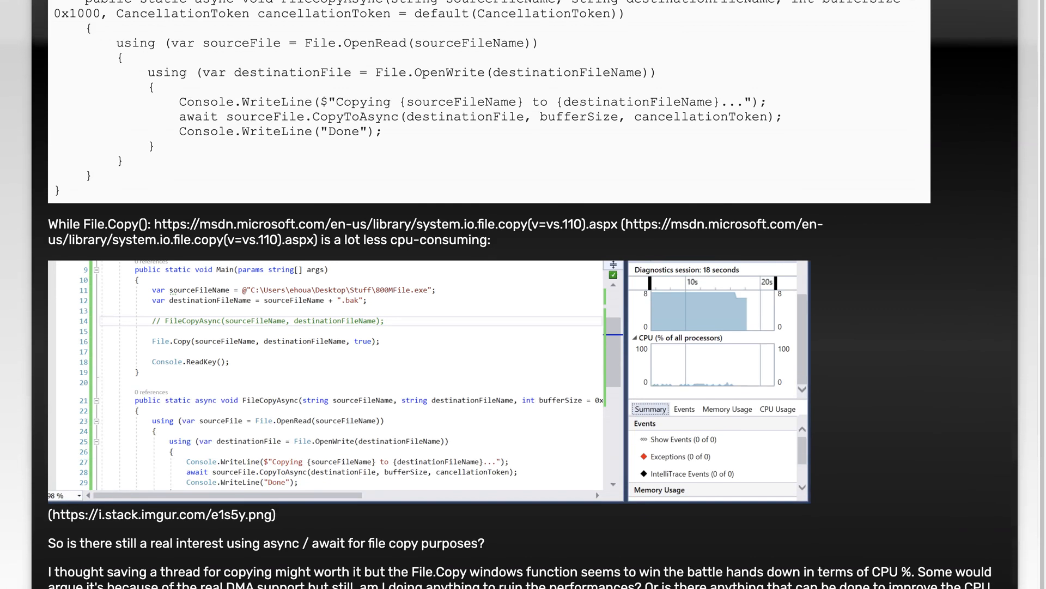
{"action": "scroll", "scroll_direction": "down", "scroll_amount": 3}
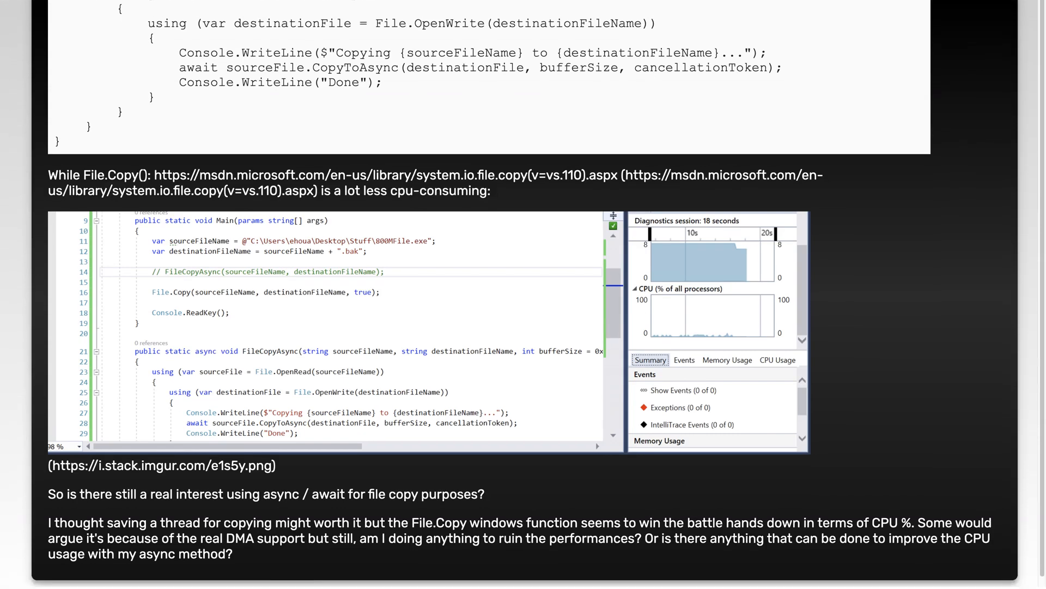
{"action": "scroll", "scroll_direction": "down", "scroll_amount": 3}
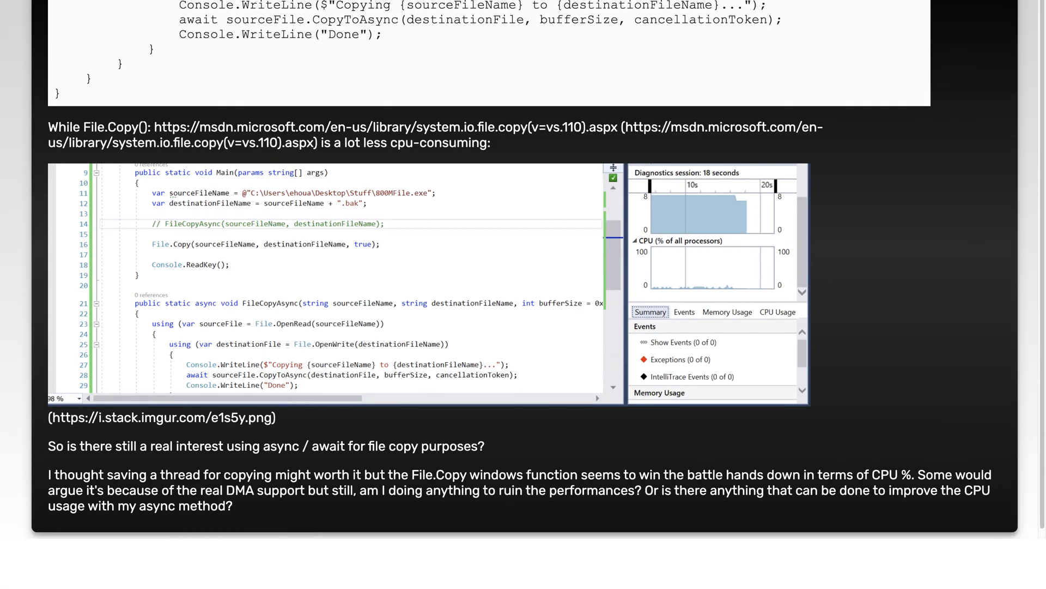
{"action": "scroll", "scroll_direction": "down", "scroll_amount": 3}
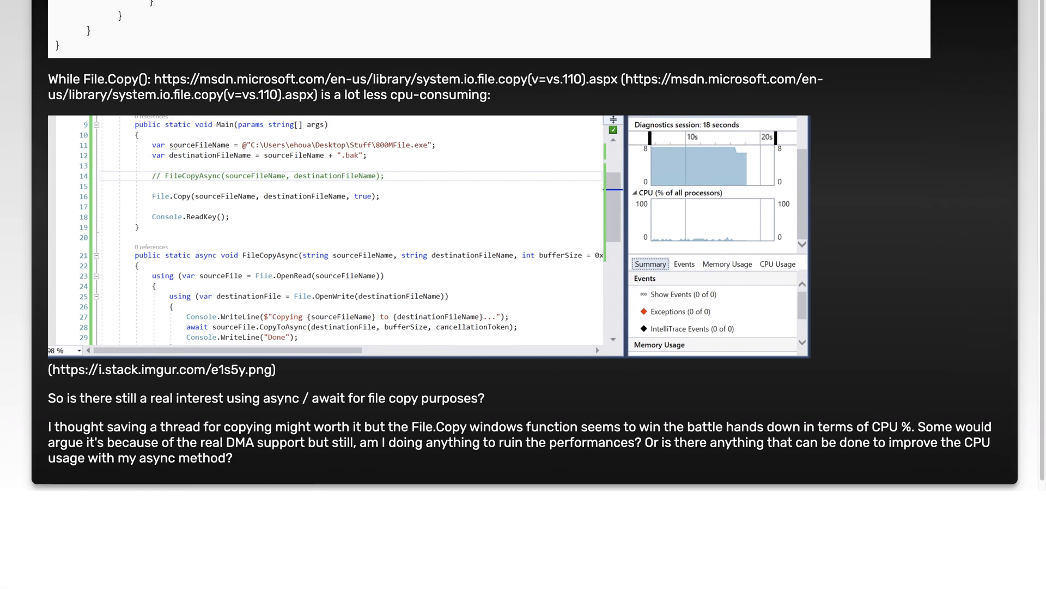
{"action": "scroll", "scroll_direction": "down", "scroll_amount": 3}
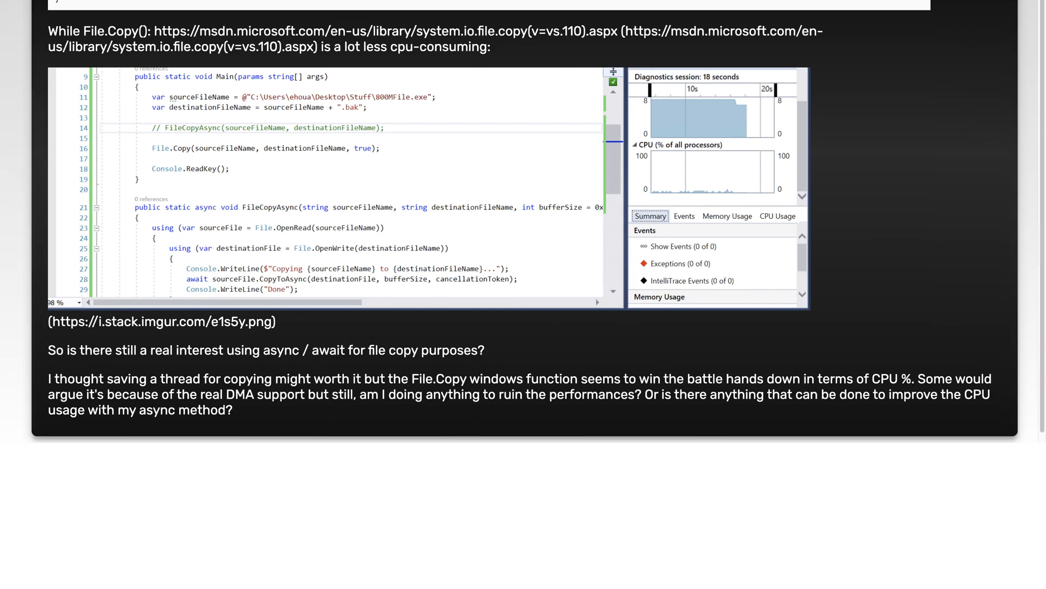
{"action": "scroll", "scroll_direction": "down", "scroll_amount": 3}
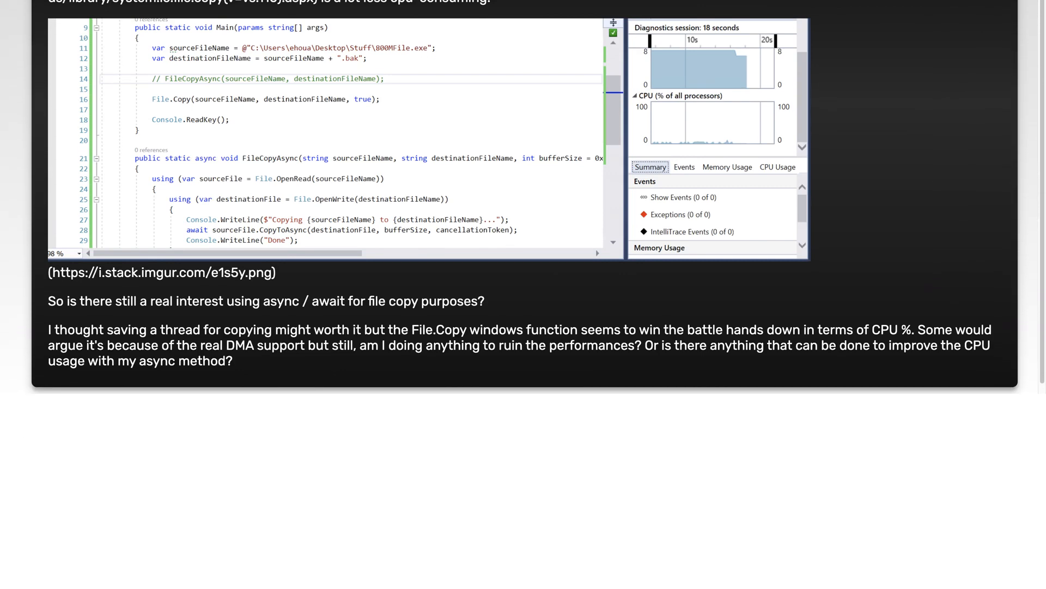
{"action": "scroll", "scroll_direction": "down", "scroll_amount": 3}
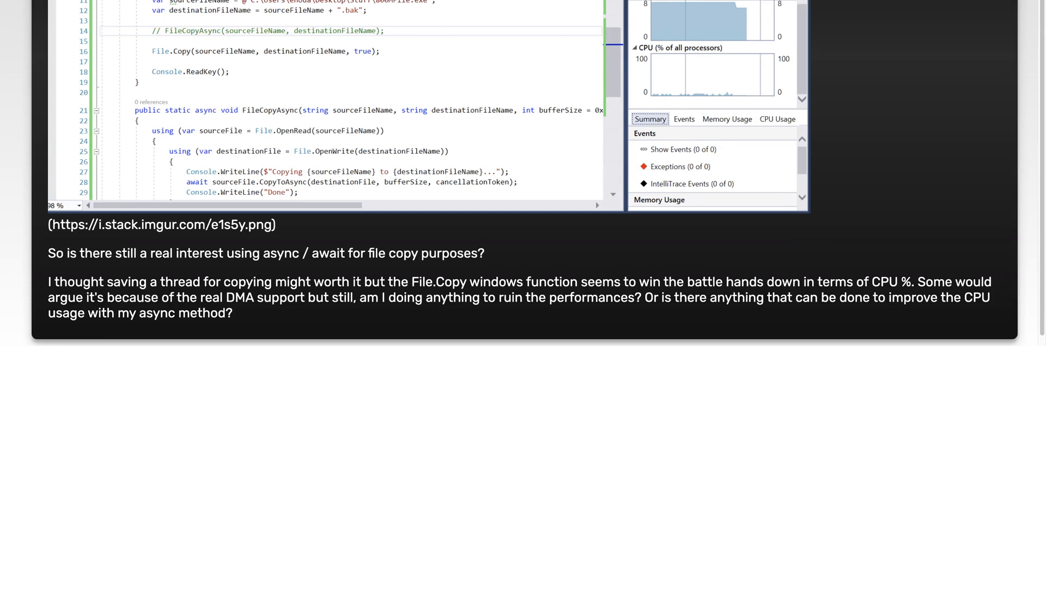
{"action": "scroll", "scroll_direction": "down", "scroll_amount": 3}
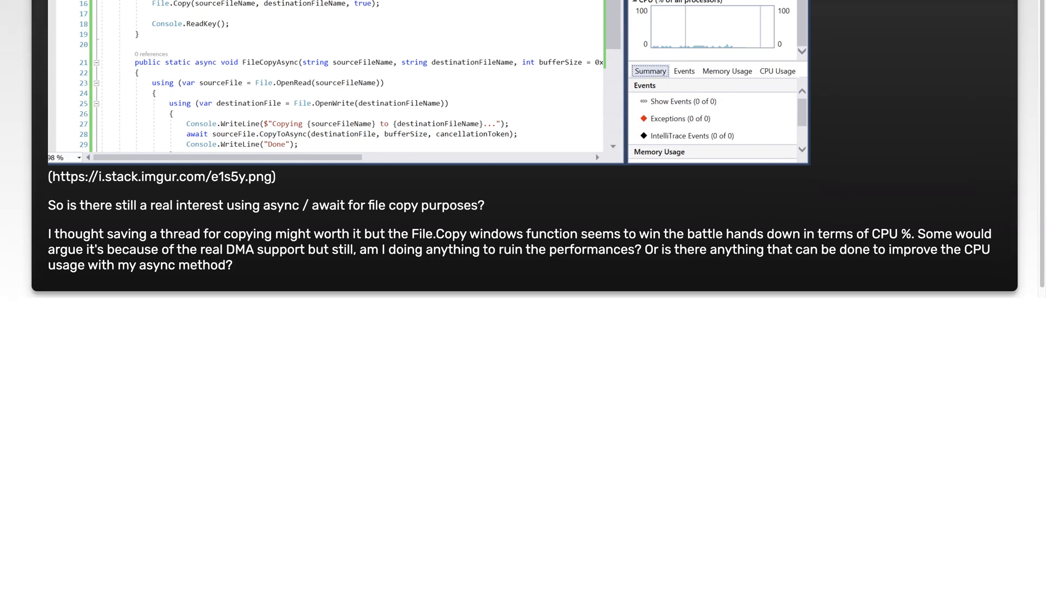
{"action": "scroll", "scroll_direction": "down", "scroll_amount": 3}
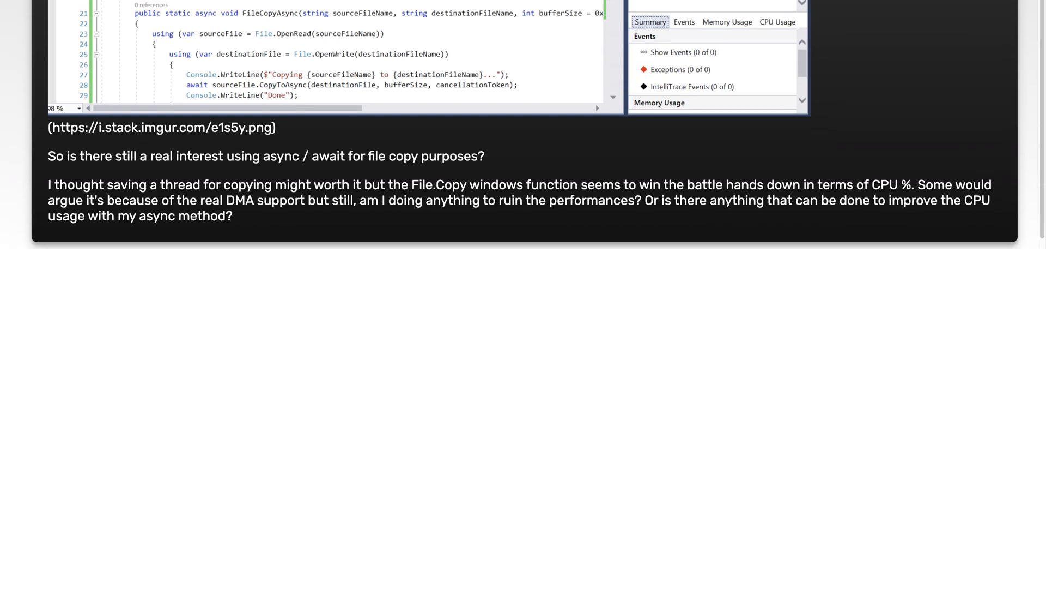
{"action": "scroll", "scroll_direction": "down", "scroll_amount": 3}
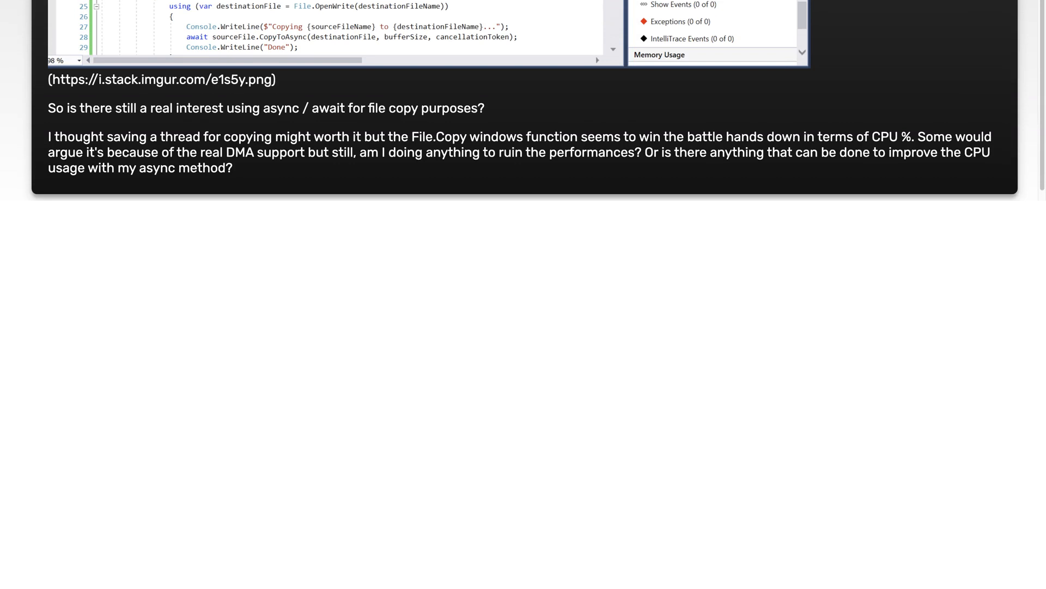
{"action": "scroll", "scroll_direction": "down", "scroll_amount": 3}
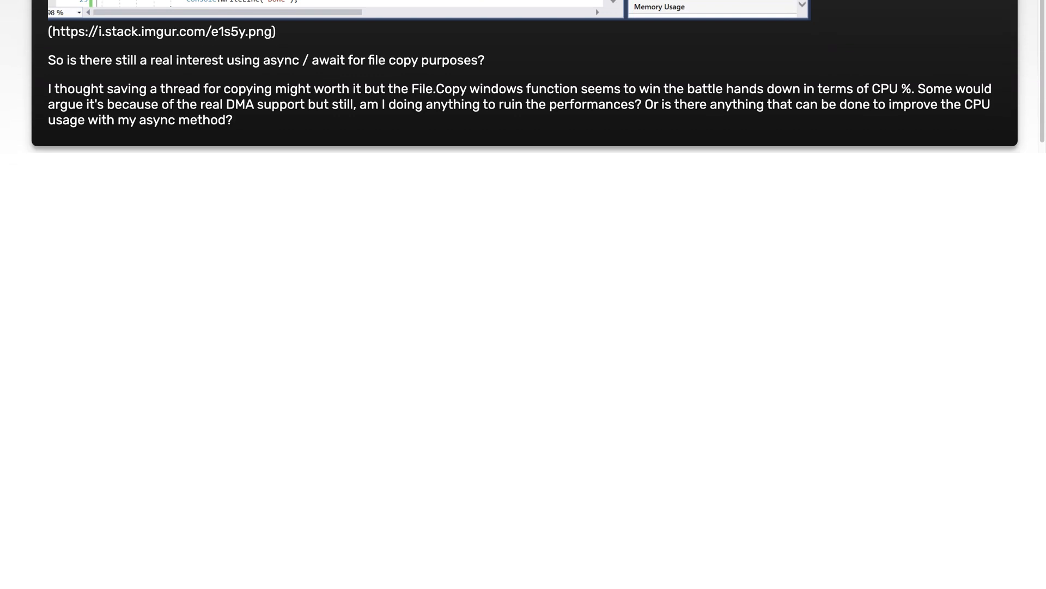
{"action": "scroll", "scroll_direction": "down", "scroll_amount": 3}
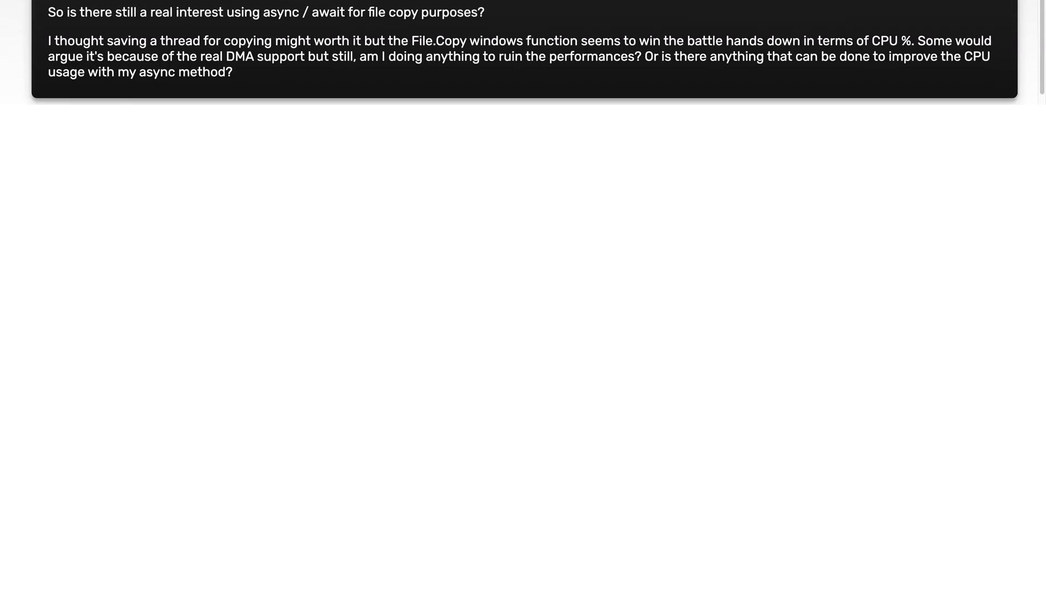
{"action": "scroll", "scroll_direction": "down", "scroll_amount": 3}
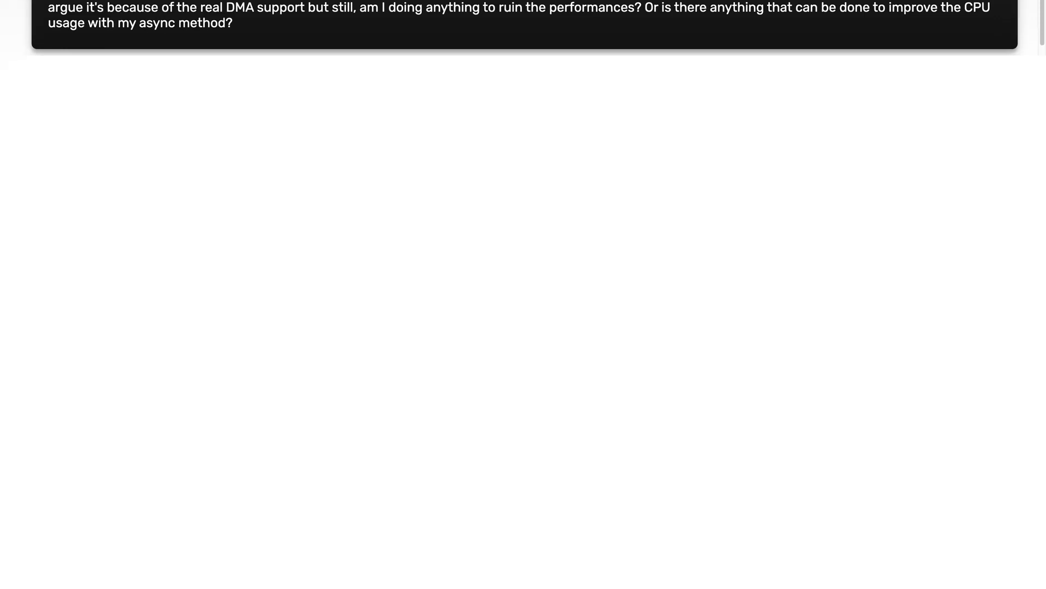